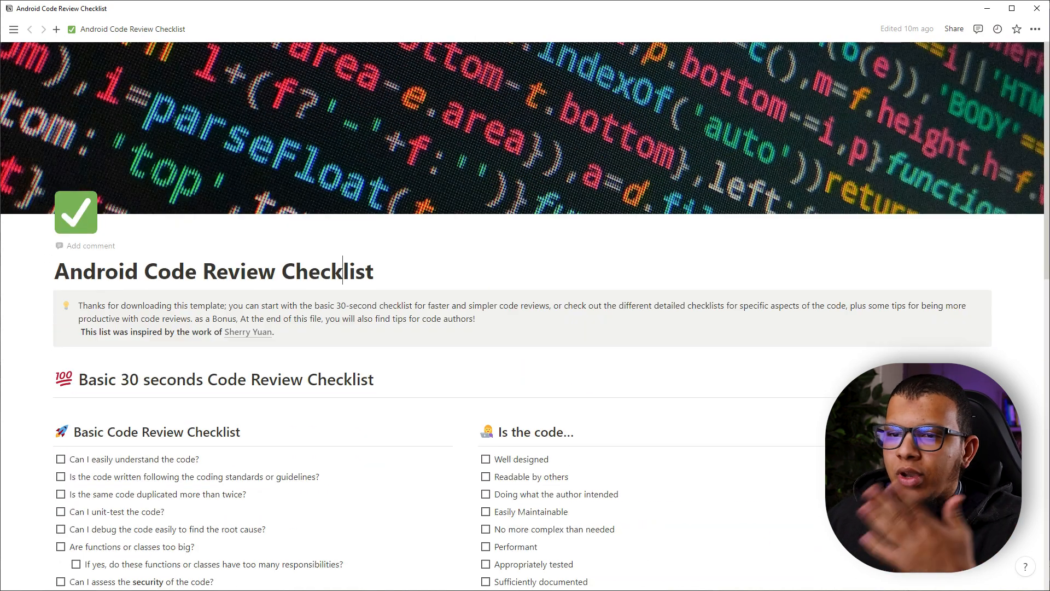
Scroll past the intro callout to the Detailed Code Review Checklist heading.
{"action": "scroll", "scroll_direction": "down", "scroll_amount": 3}
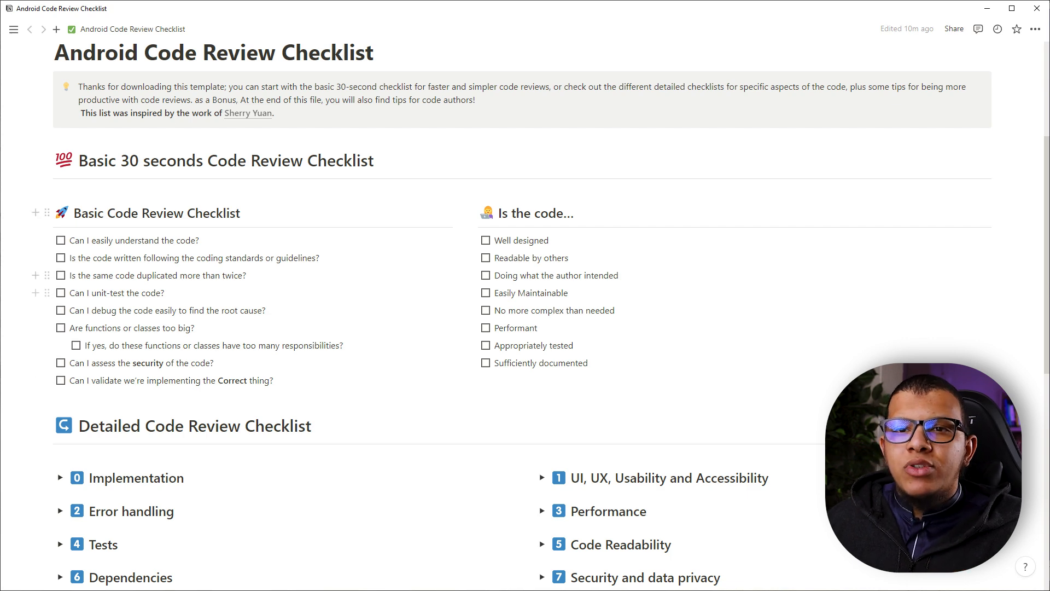
{"action": "mouse_move", "coordinate": [496, 213]}
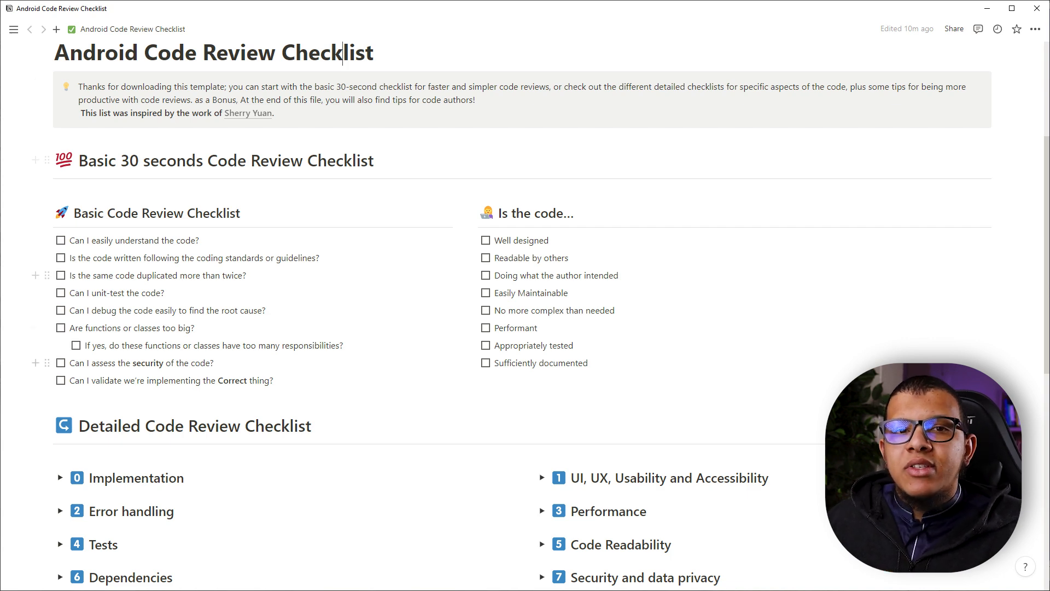
{"action": "scroll", "scroll_direction": "down", "scroll_amount": 3}
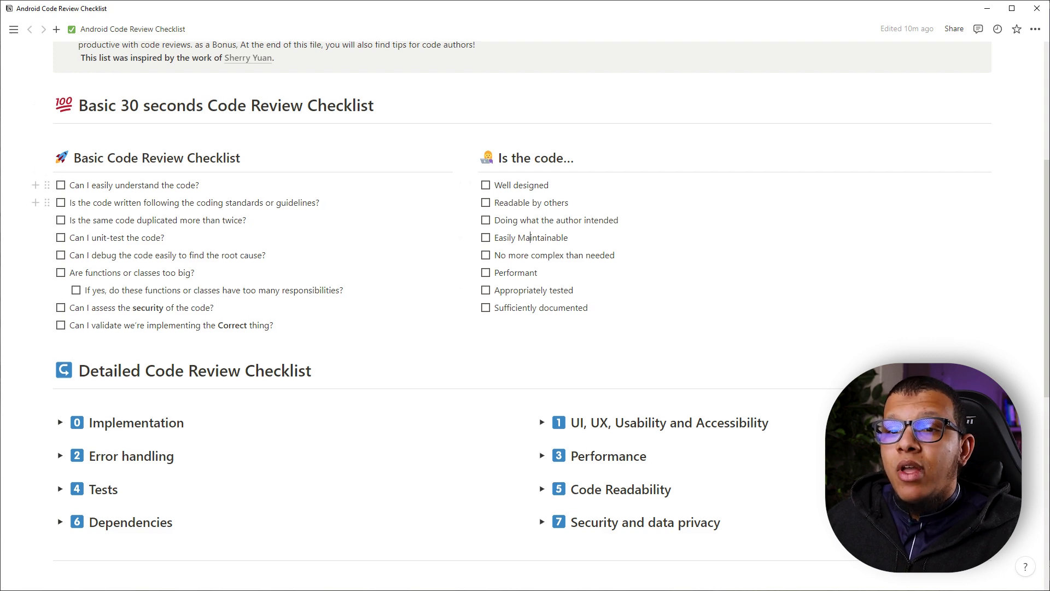
Scroll around the detailed checklist to reveal the expanded Implementation review questions.
{"action": "scroll", "scroll_direction": "down", "scroll_amount": 3}
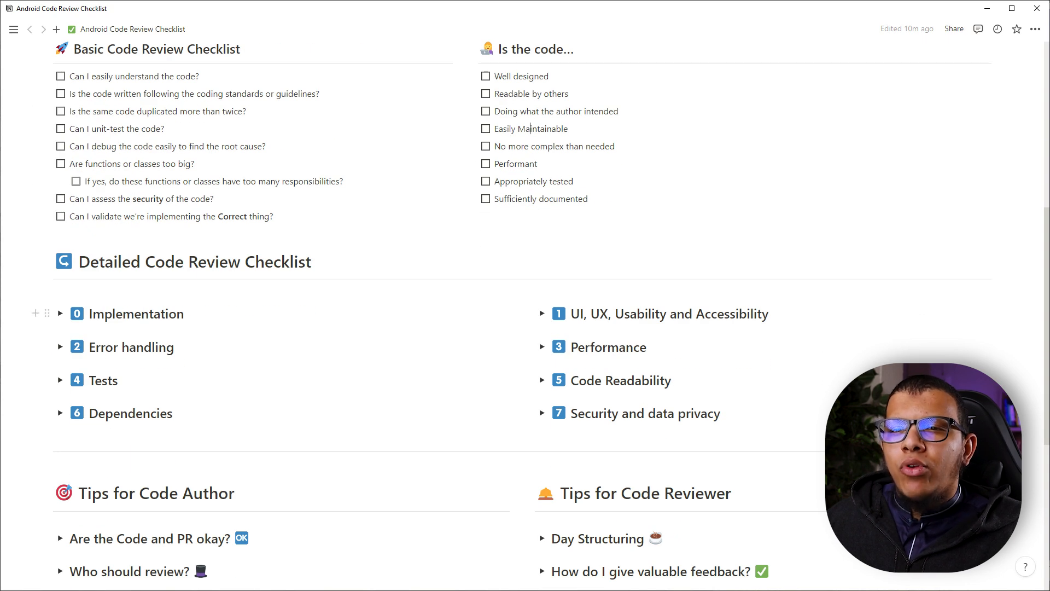
{"action": "scroll", "scroll_direction": "down", "scroll_amount": 3}
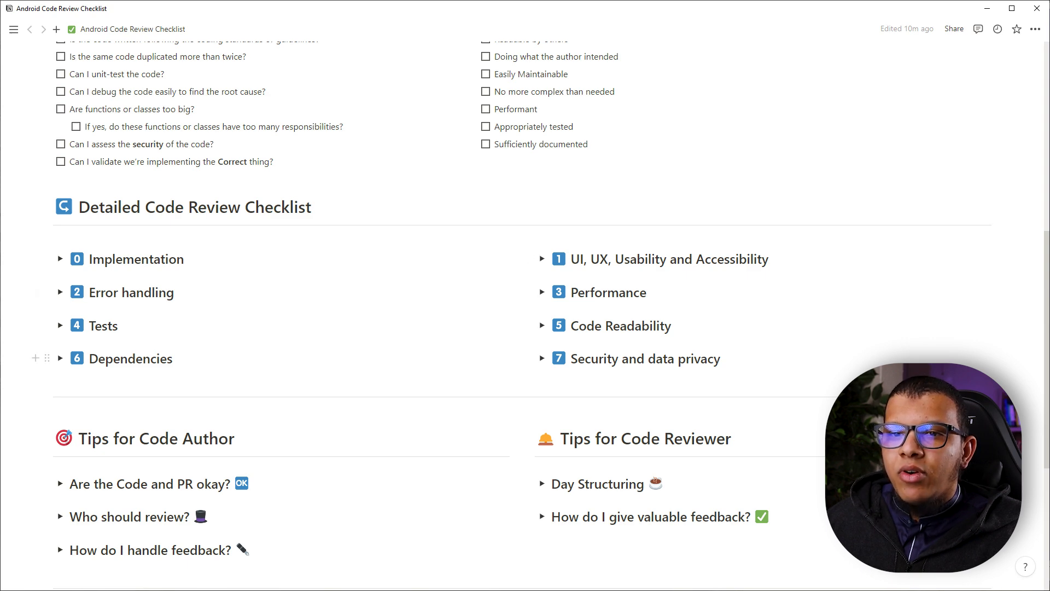
{"action": "scroll", "scroll_direction": "up", "scroll_amount": 3}
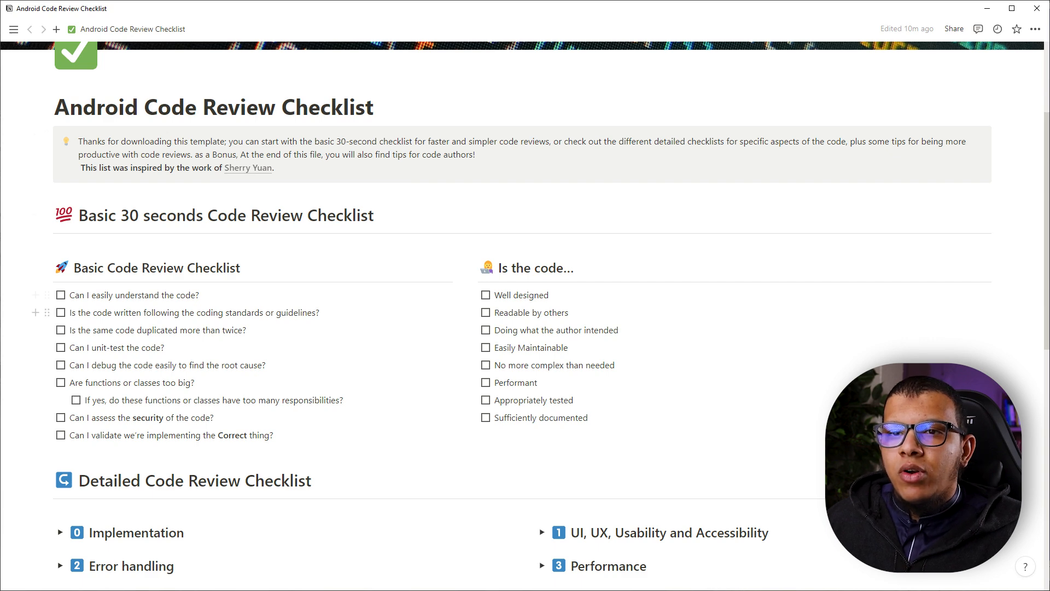
{"action": "scroll", "scroll_direction": "down", "scroll_amount": 3}
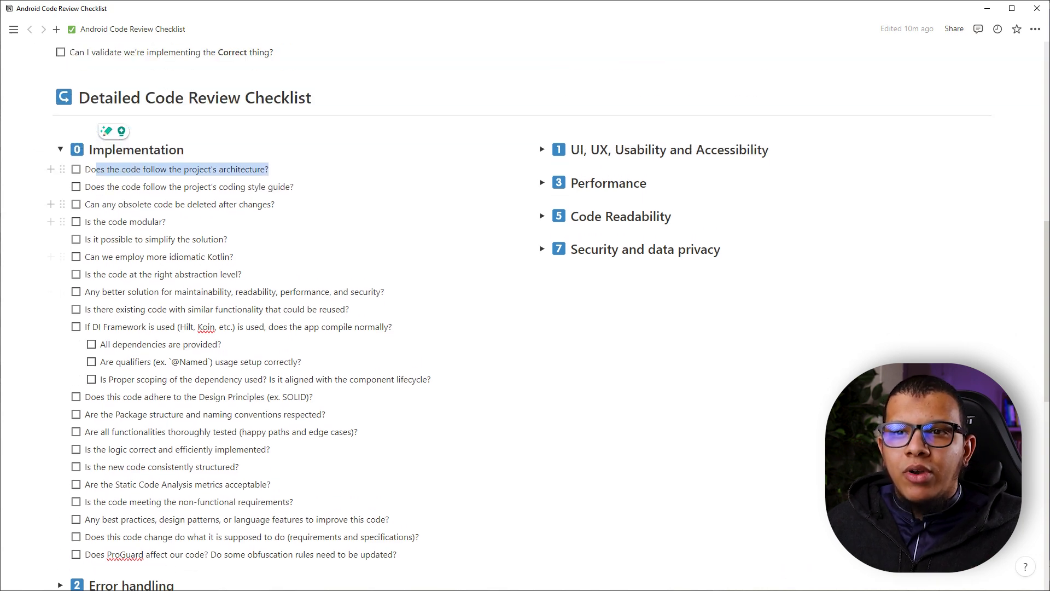
Scroll down and expand the Tests section to show its review questions.
{"action": "scroll", "scroll_direction": "down", "scroll_amount": 3}
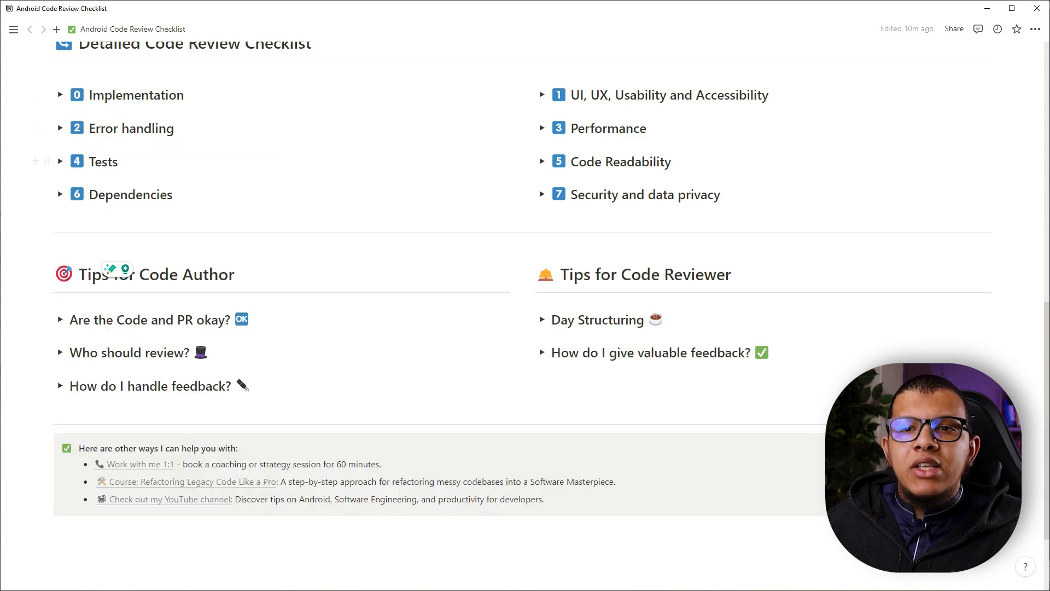
{"action": "left_click", "coordinate": [60, 161]}
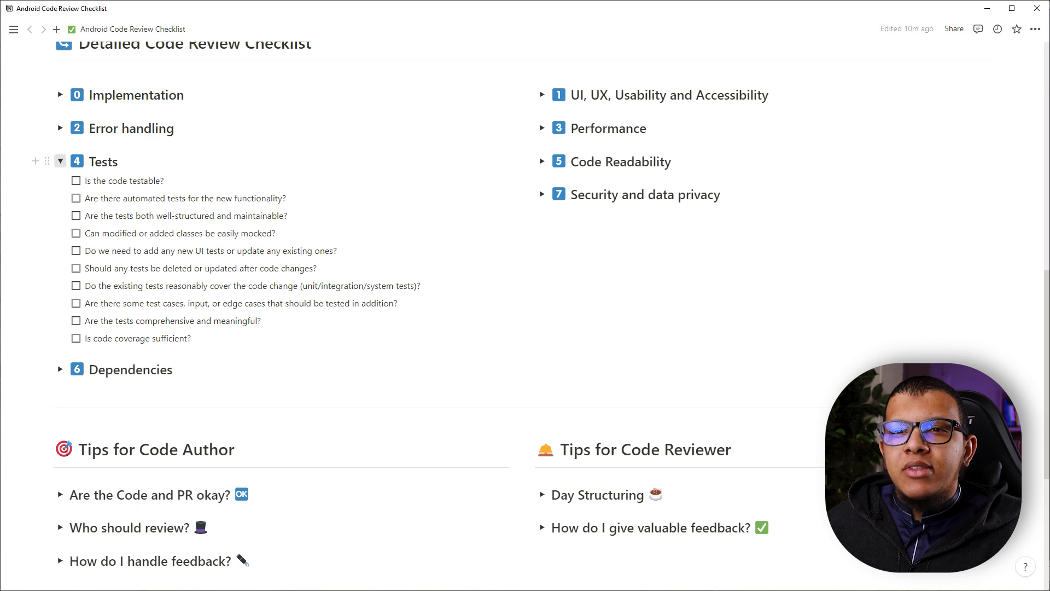
{"action": "left_click", "coordinate": [60, 128]}
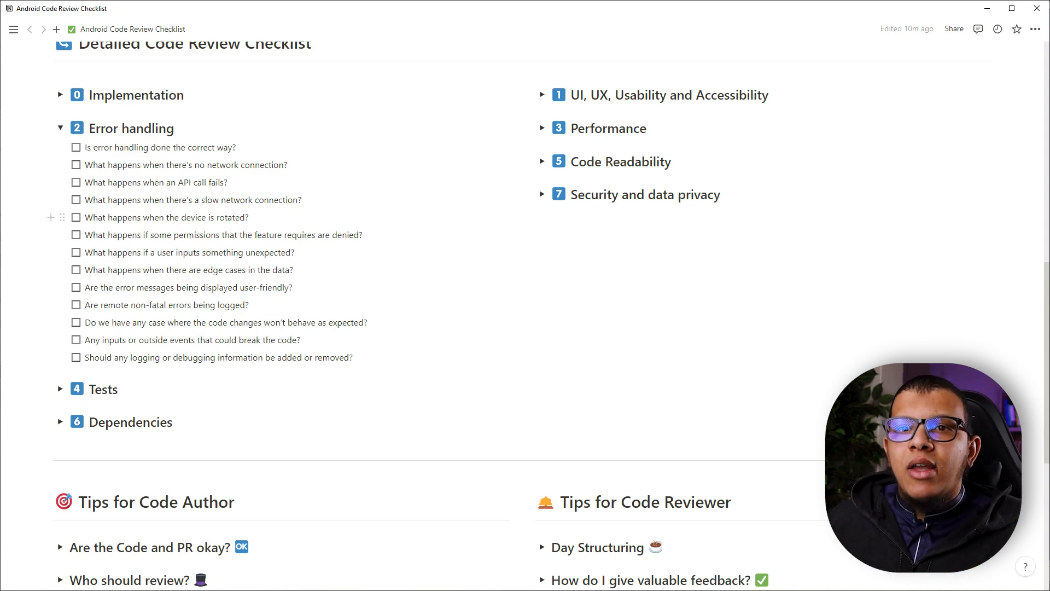
{"action": "left_click", "coordinate": [60, 95]}
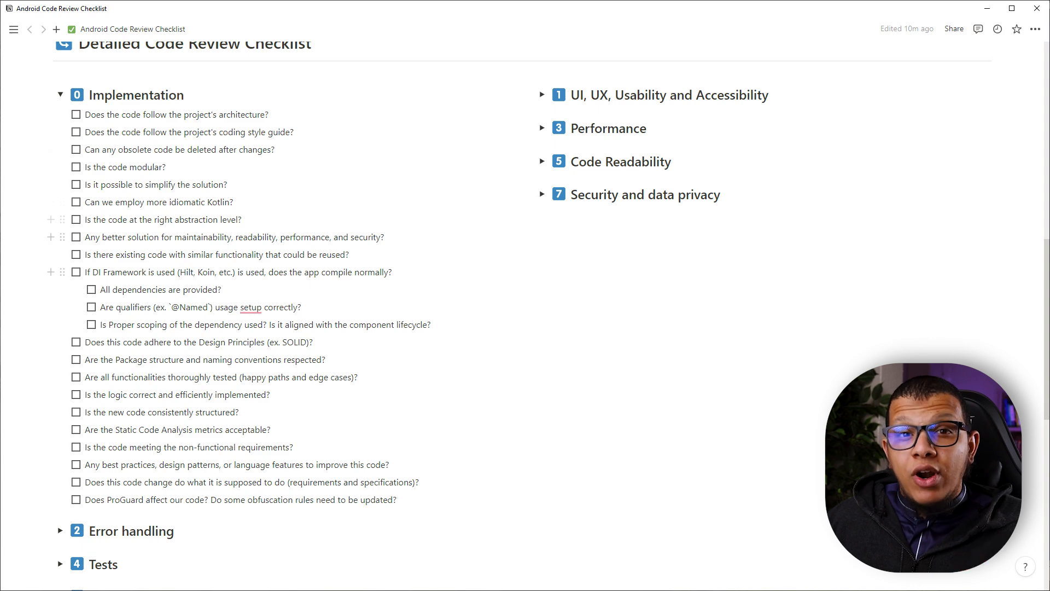
{"action": "scroll", "scroll_direction": "down", "scroll_amount": 3}
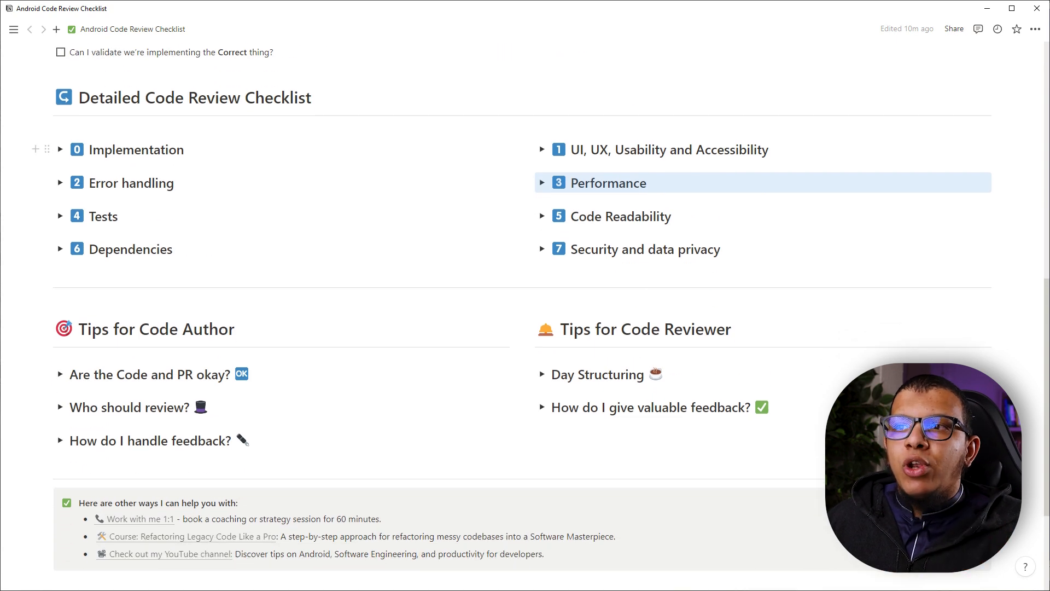
Expand the 'Are the Code and PR okay?', 'How do I handle feedback?', 'Day Structuring' and 'How do I give valuable feedback?' tips.
{"action": "scroll", "scroll_direction": "down", "scroll_amount": 3}
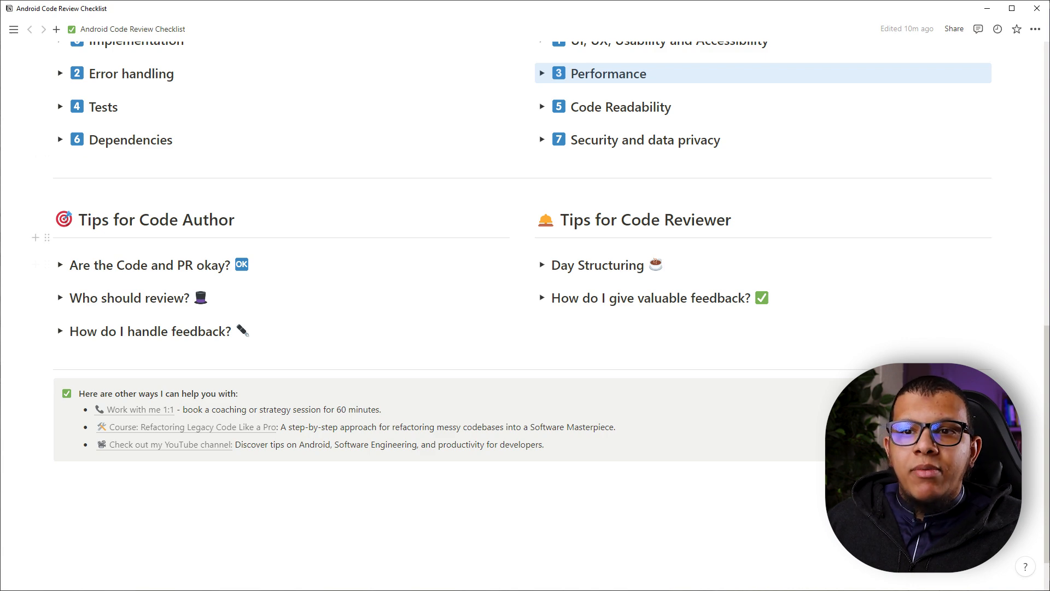
{"action": "left_click", "coordinate": [59, 265]}
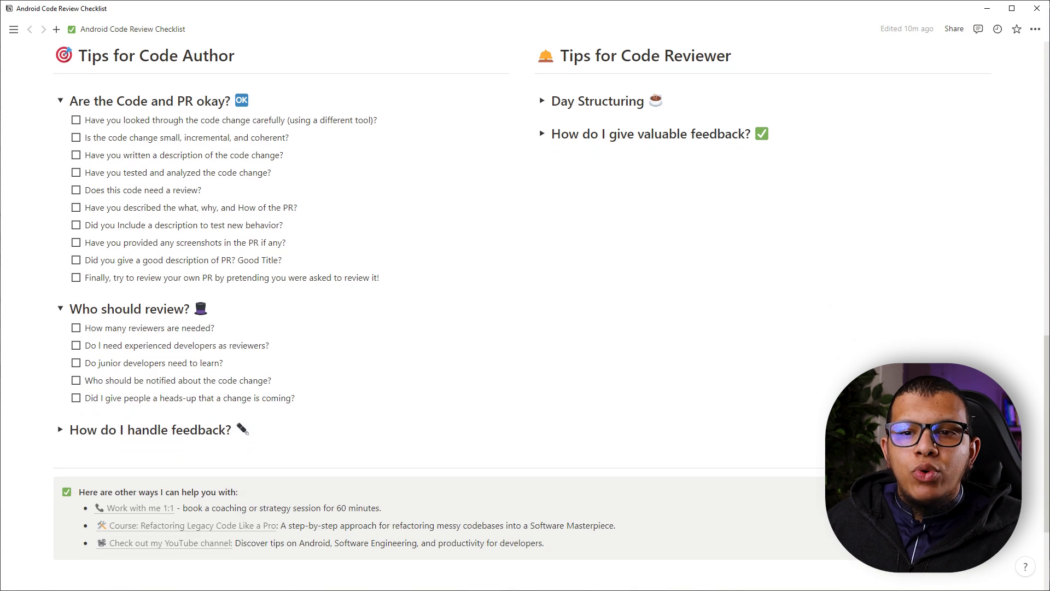
{"action": "left_click", "coordinate": [59, 429]}
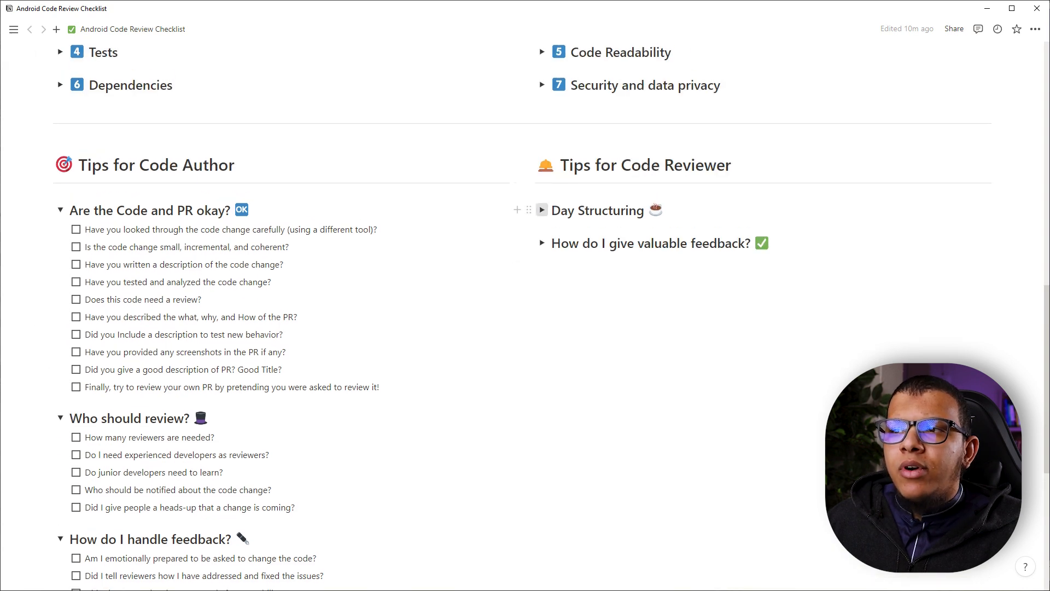
{"action": "left_click", "coordinate": [543, 210]}
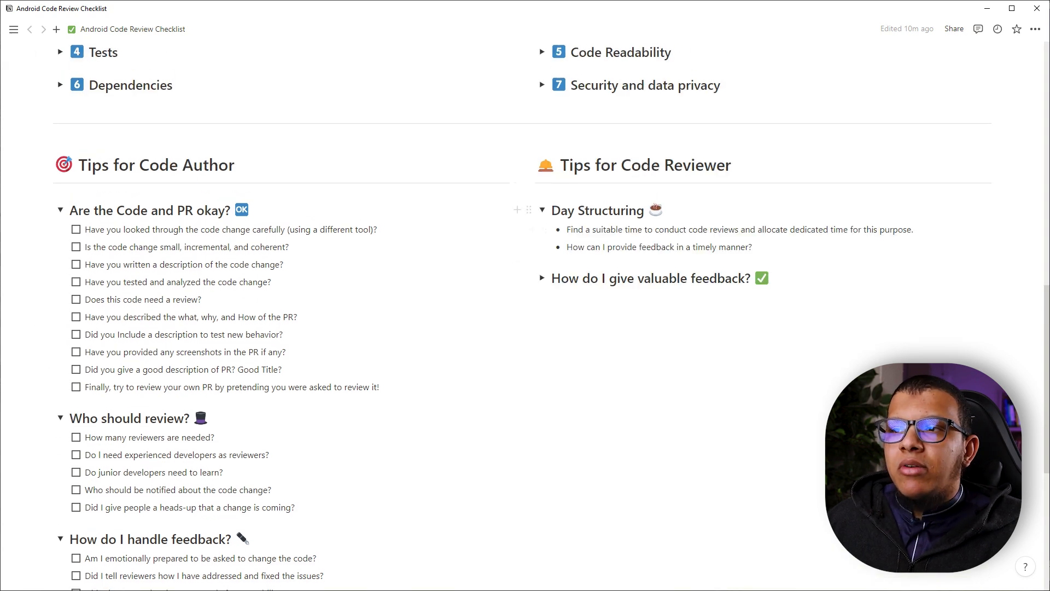
{"action": "left_click", "coordinate": [543, 278]}
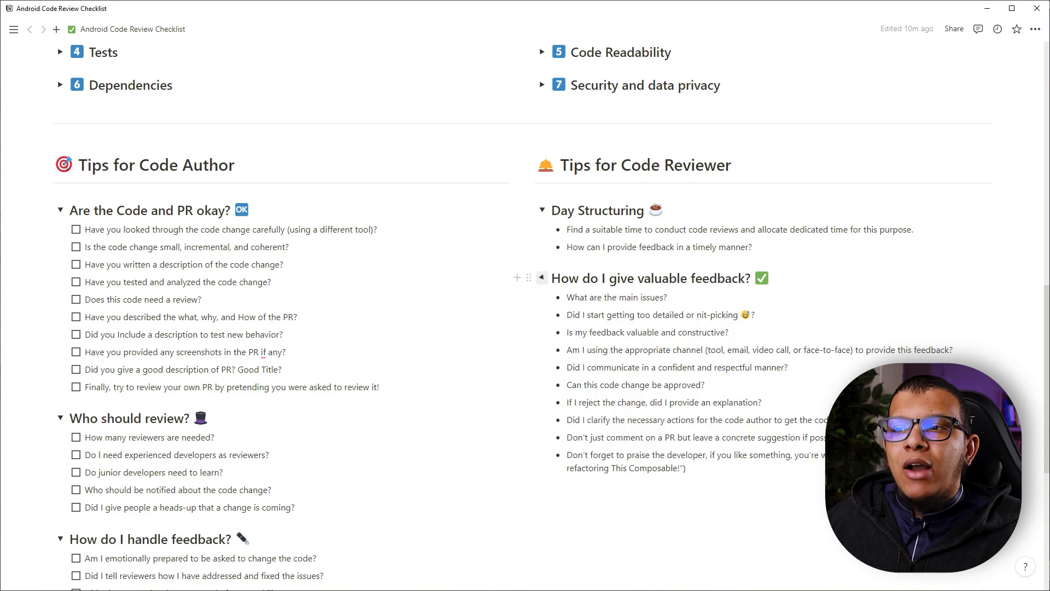
{"action": "scroll", "scroll_direction": "down", "scroll_amount": 3}
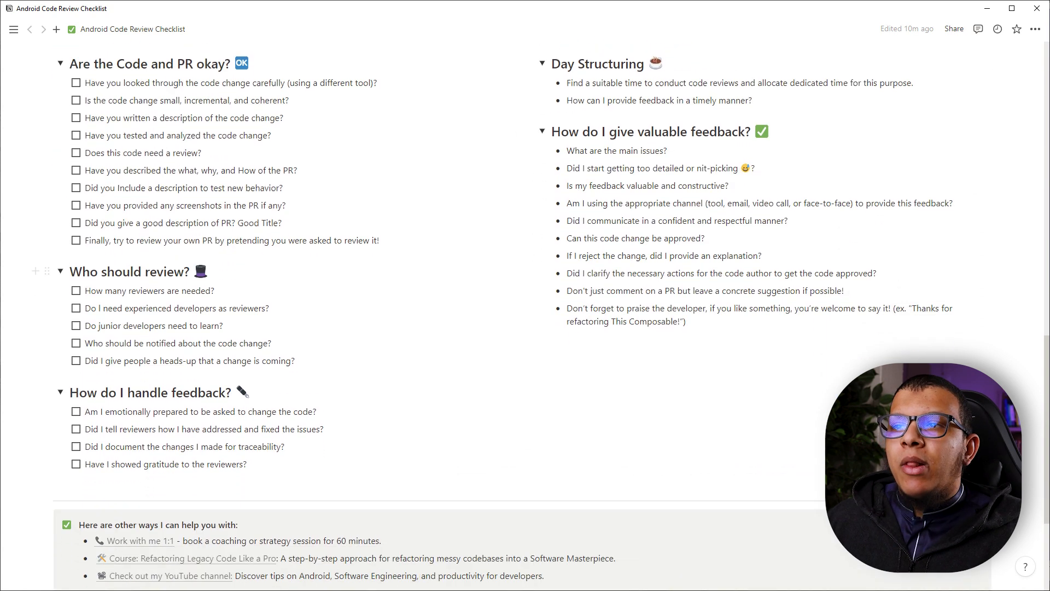
{"action": "scroll", "scroll_direction": "down", "scroll_amount": 3}
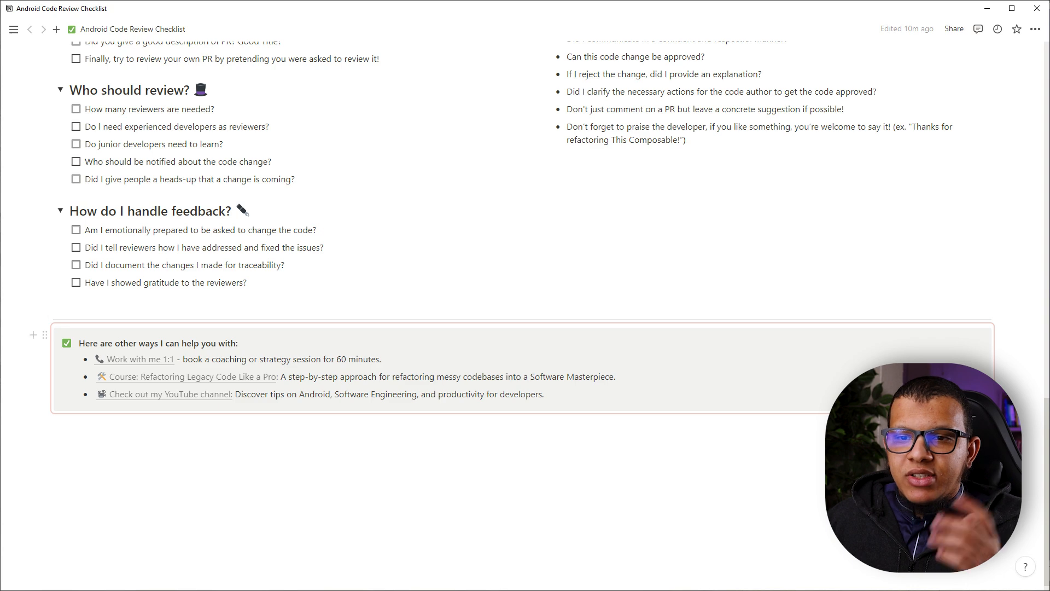